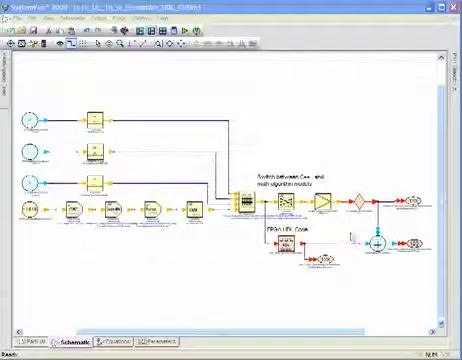
pyautogui.moveTo(356, 236)
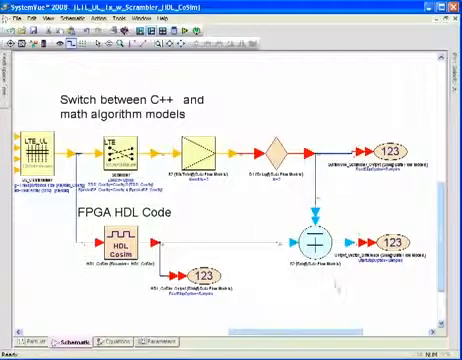
pyautogui.moveTo(376, 276)
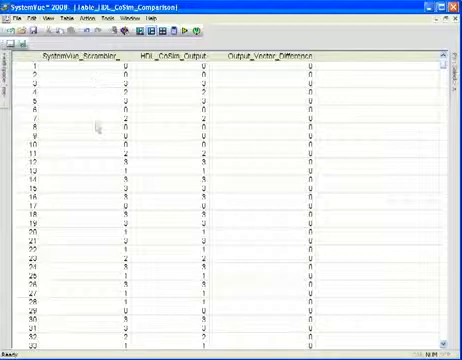
pyautogui.moveTo(92, 128)
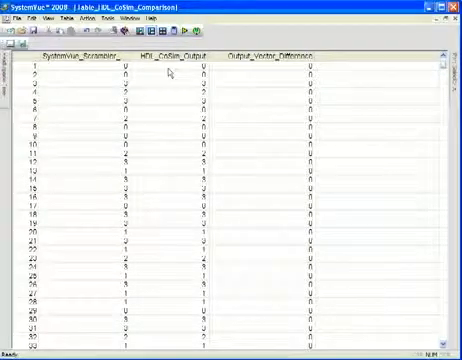
pyautogui.moveTo(174, 116)
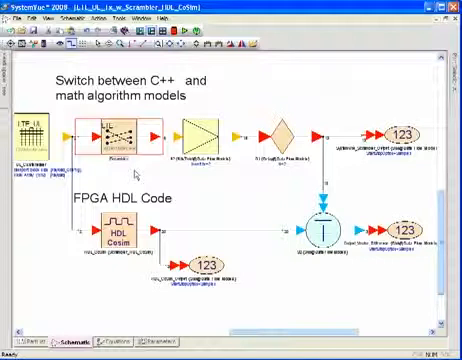
# Step: Use the scrambler block's context menu to descend into the LTE Scrambler math-language model
pyautogui.rightClick(128, 132)
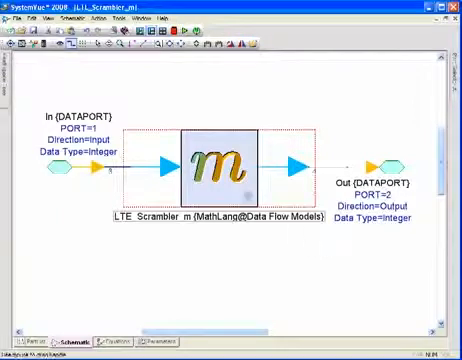
pyautogui.doubleClick(224, 168)
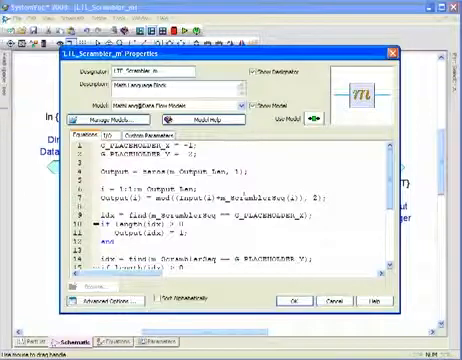
pyautogui.click(292, 300)
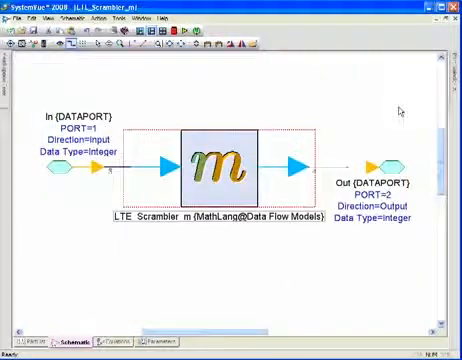